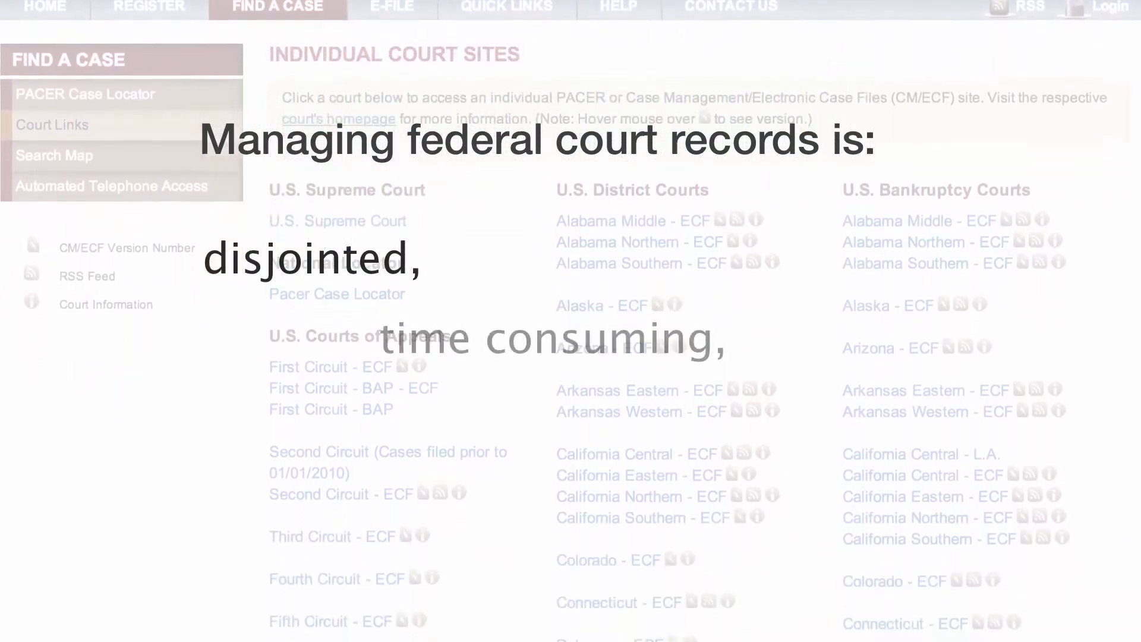
- Run the Apple name search across the three chosen district courts for 3/1/2011–5/1/2011
scroll("down", 3)
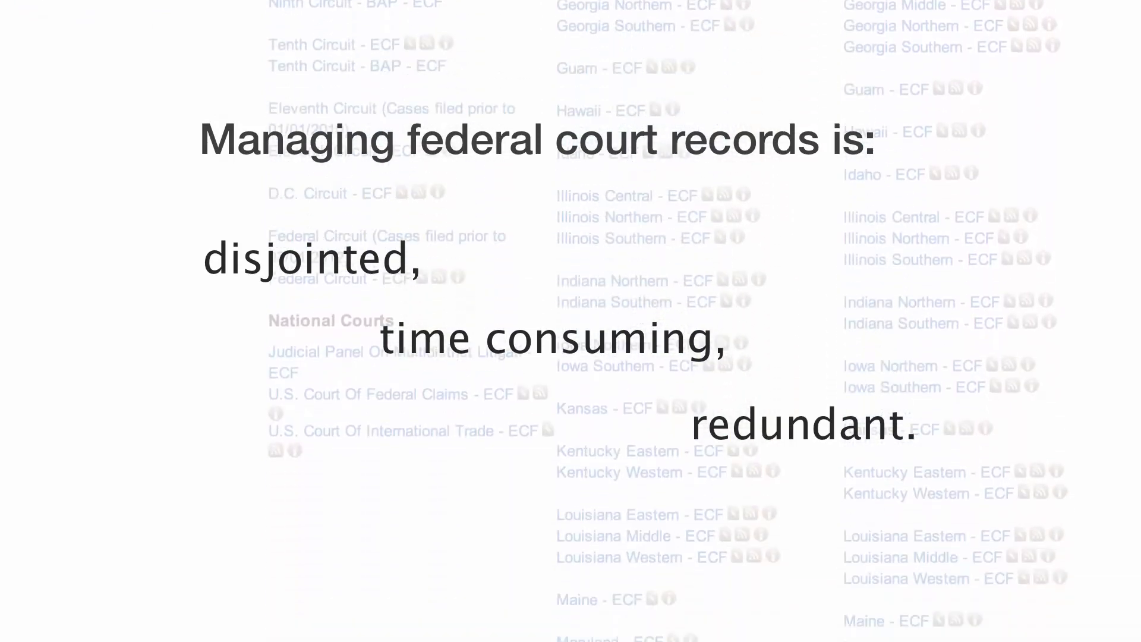
scroll("down", 3)
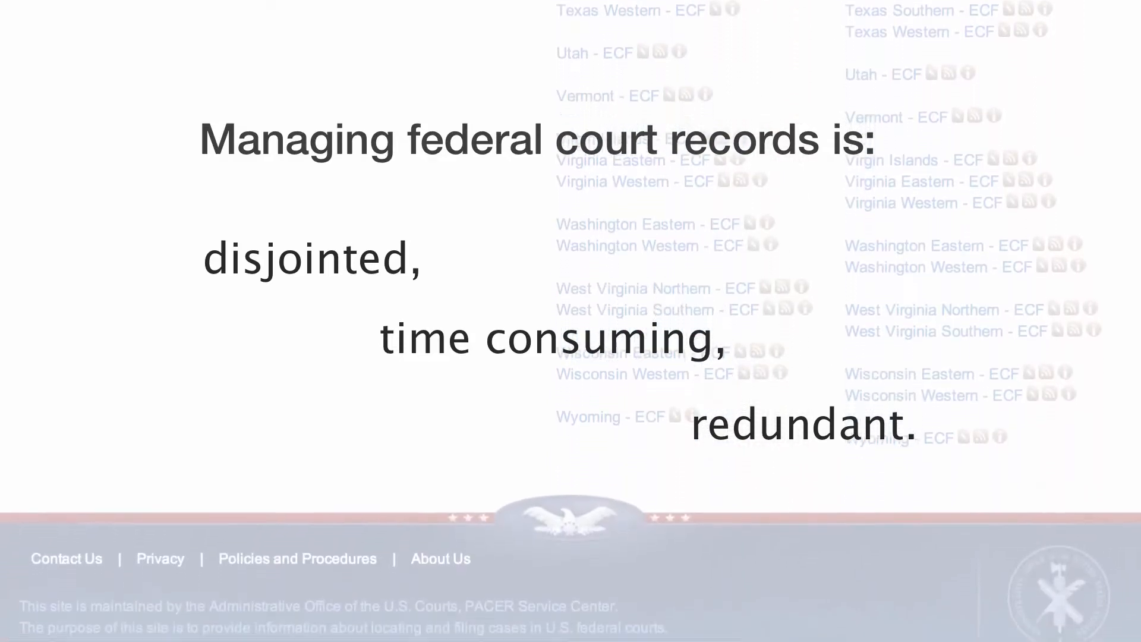
scroll("down", 3)
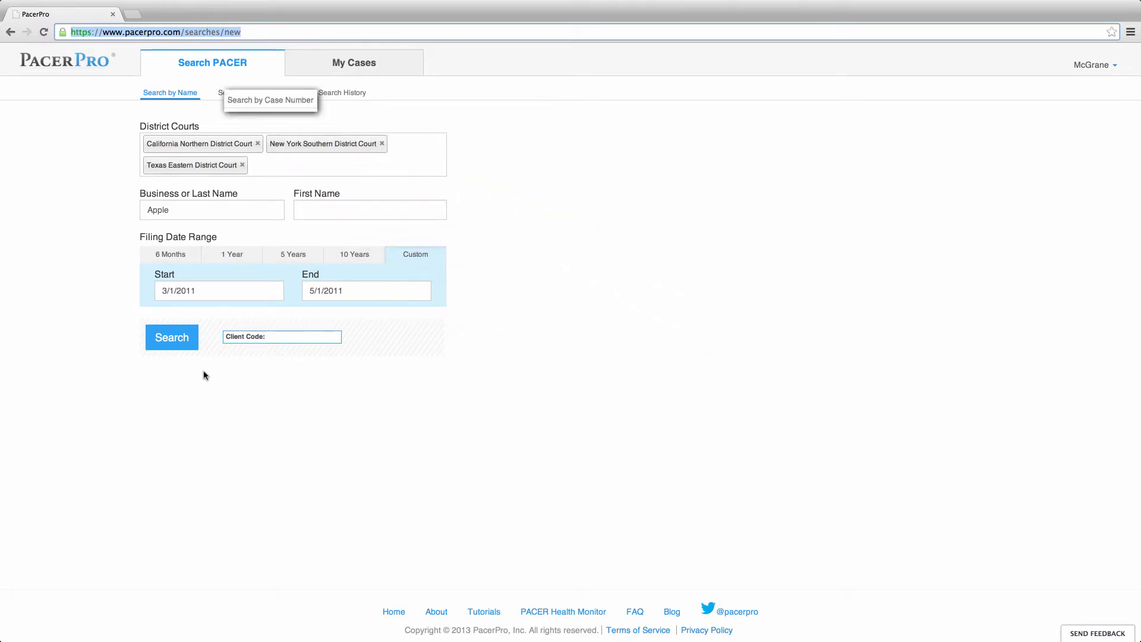
mouse_move(342, 93)
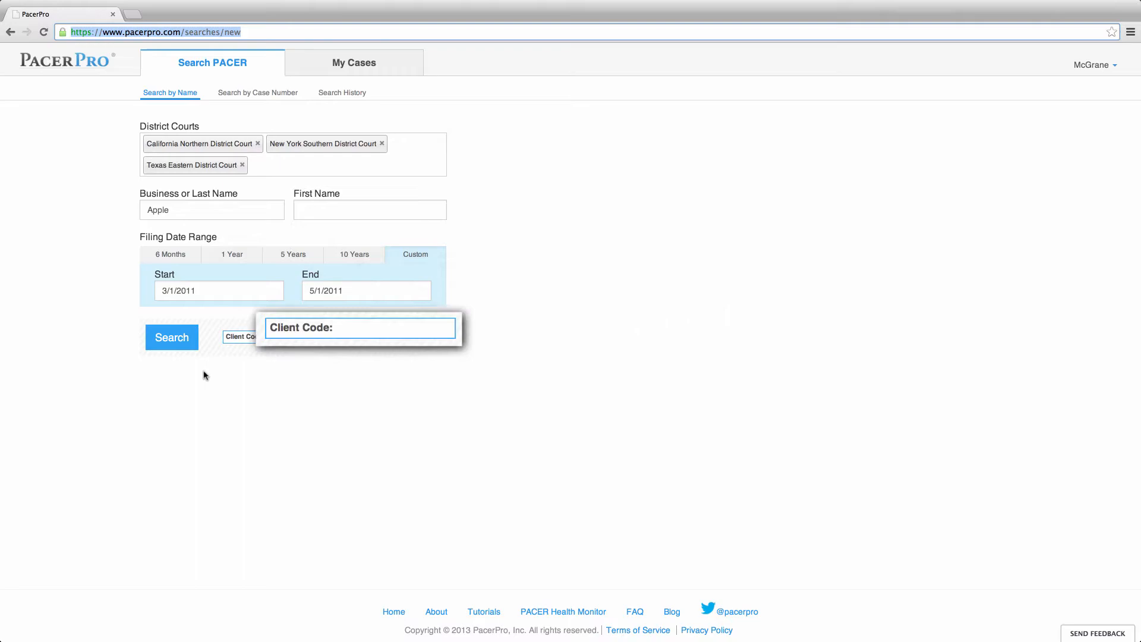
left_click(171, 336)
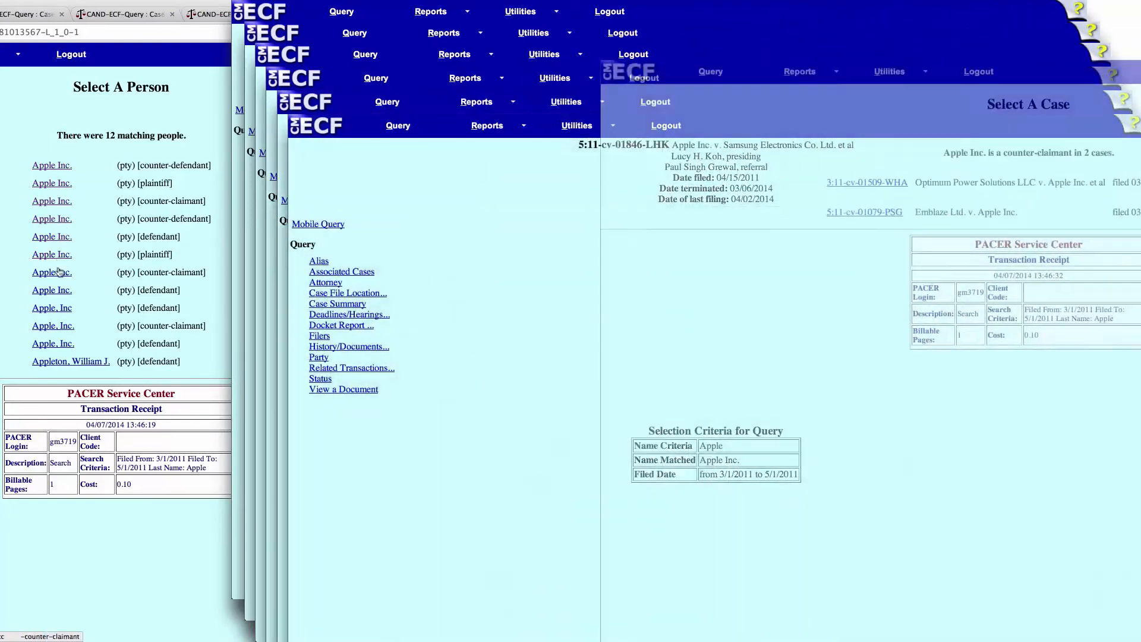
- Tick the Apple v. Samsung cases among the 30 matches and view their docket
left_click(51, 307)
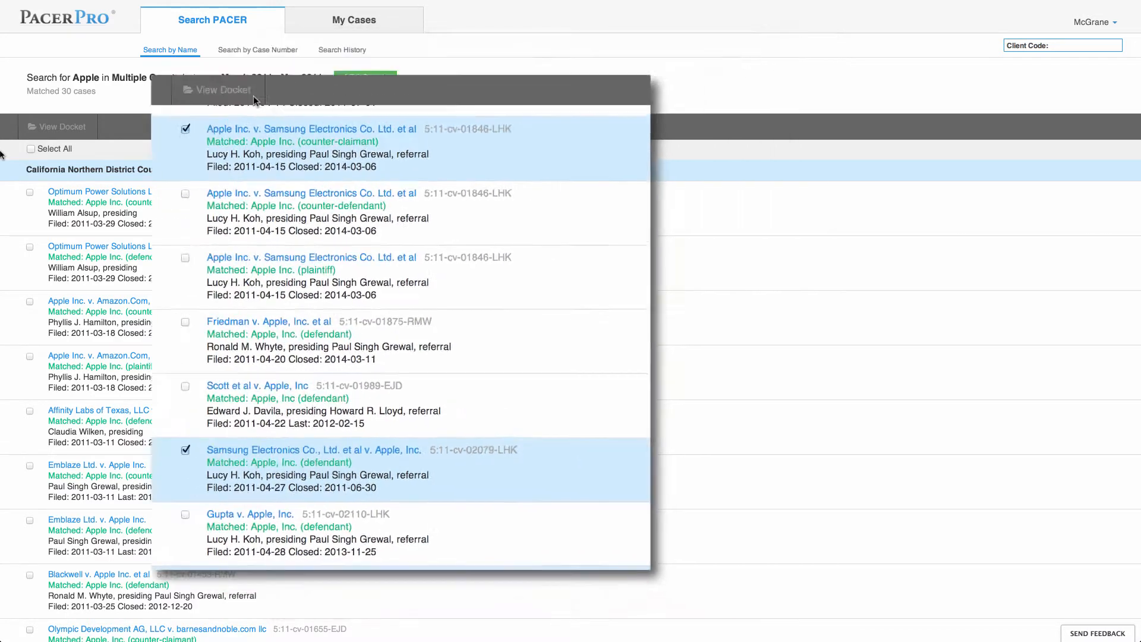
left_click(216, 89)
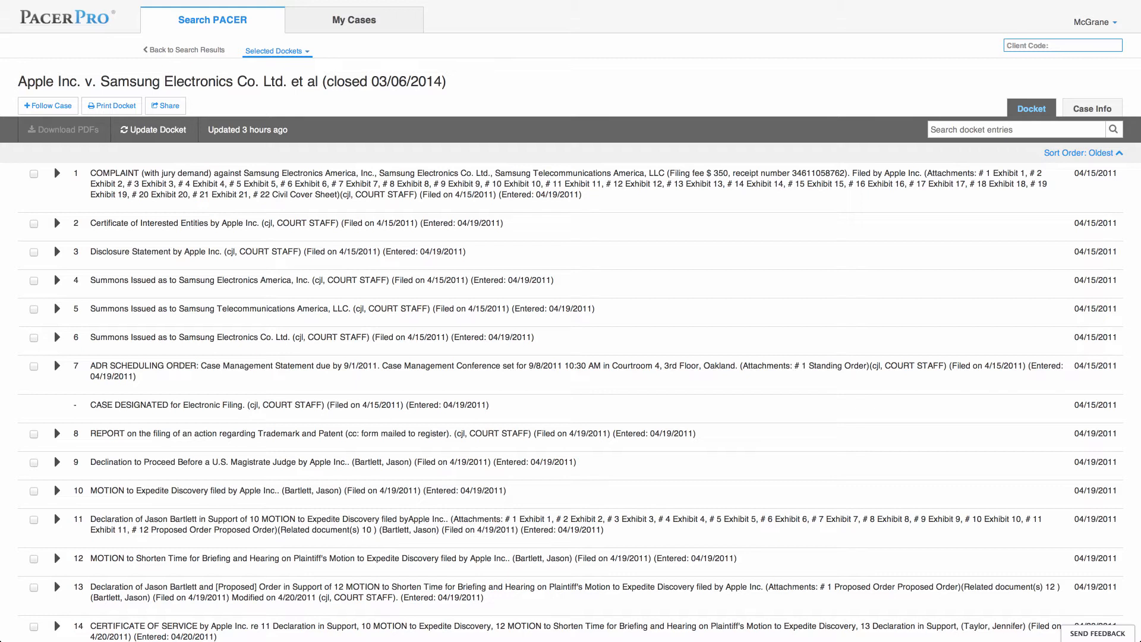
- Search the Apple v. Samsung docket entries, highlighting terms like Declaration, Costs and Order
left_click(276, 50)
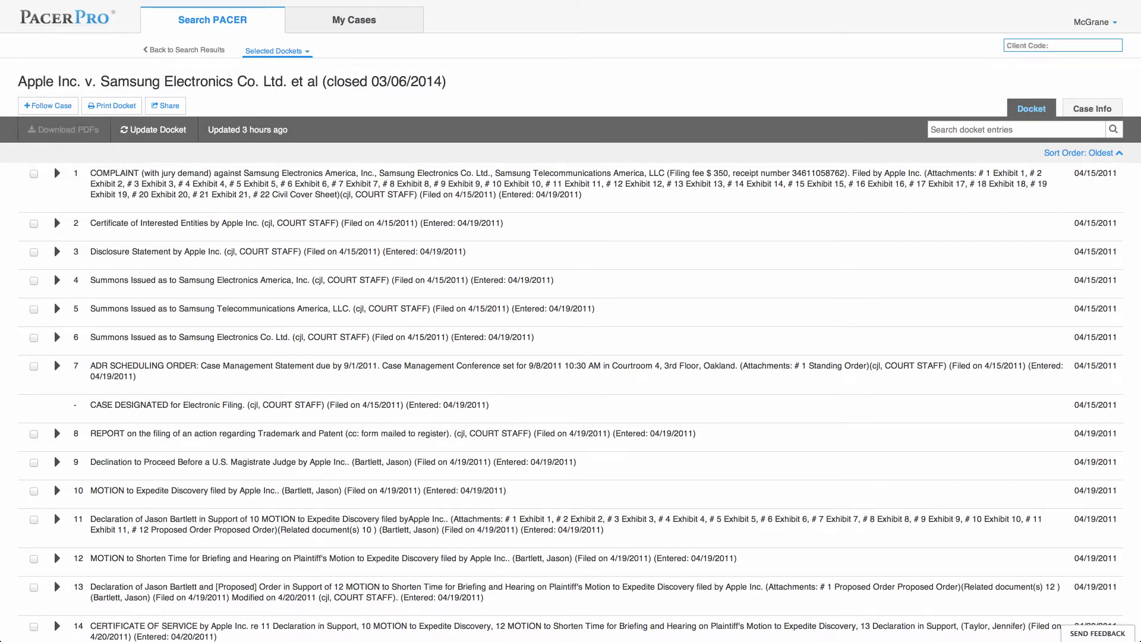
left_click(165, 105)
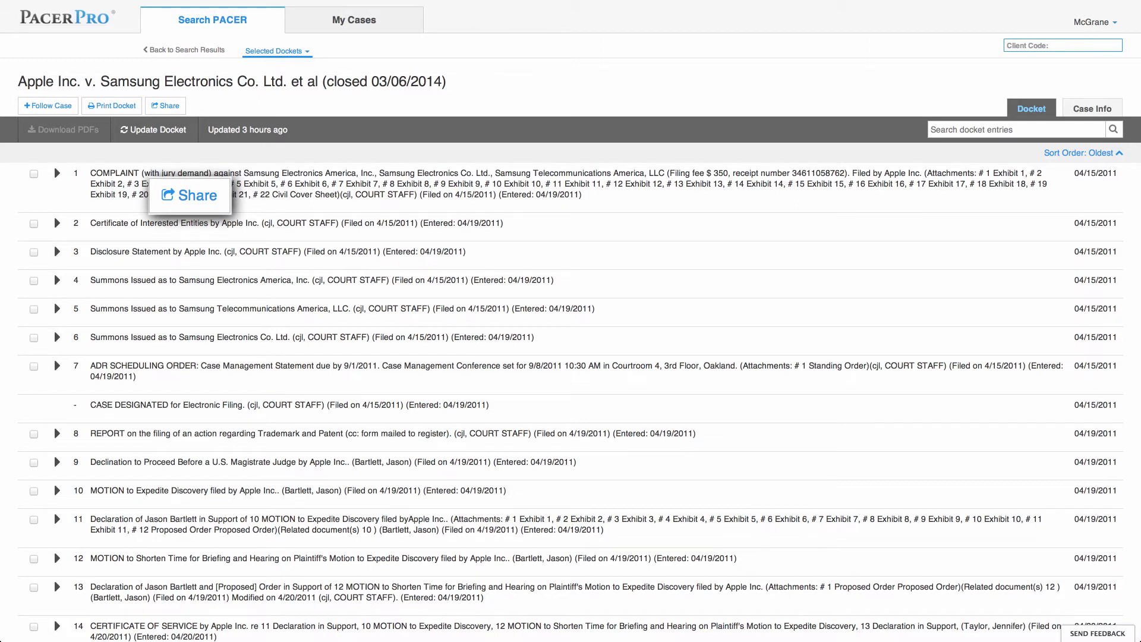
left_click(188, 195)
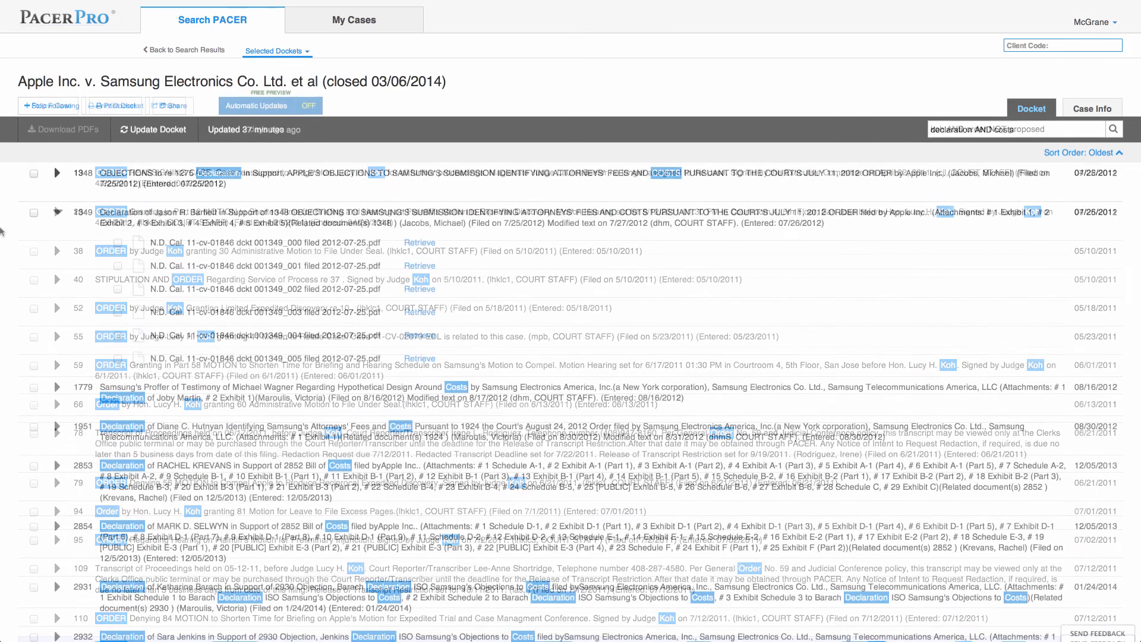
- Select all six attachments of entry 1349 and start their bulk PDF download
left_click(56, 213)
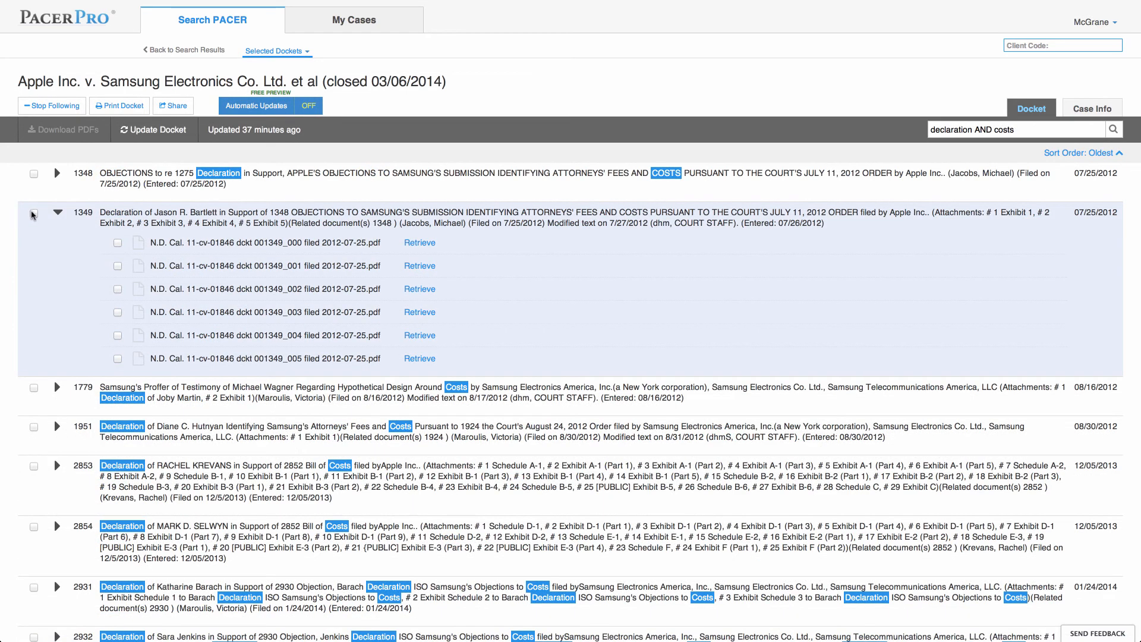
left_click(34, 213)
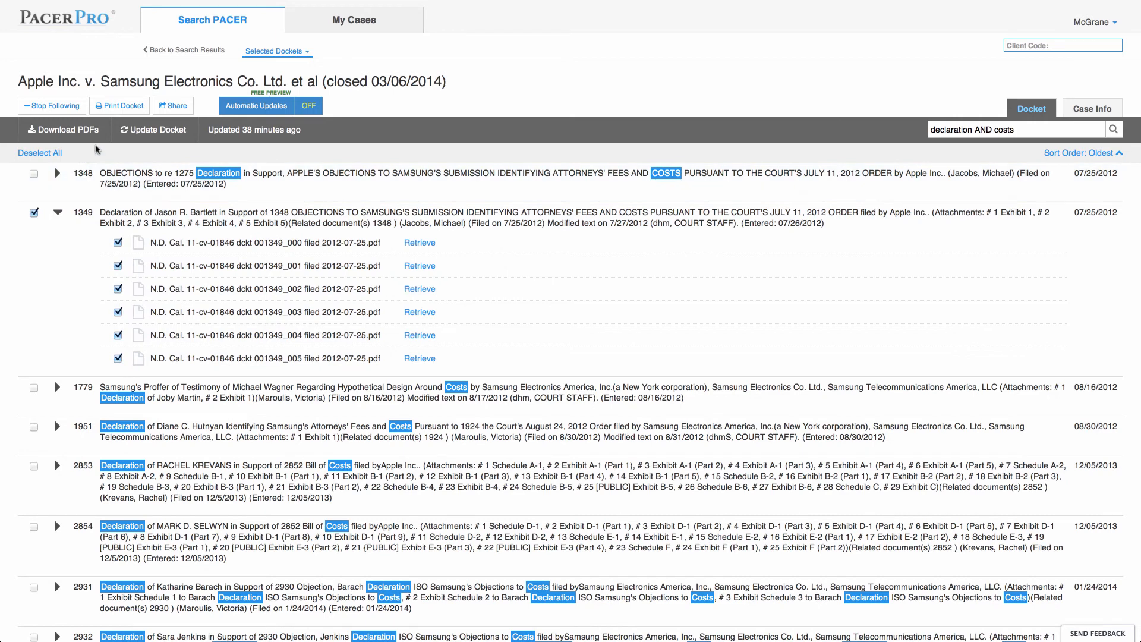
left_click(63, 130)
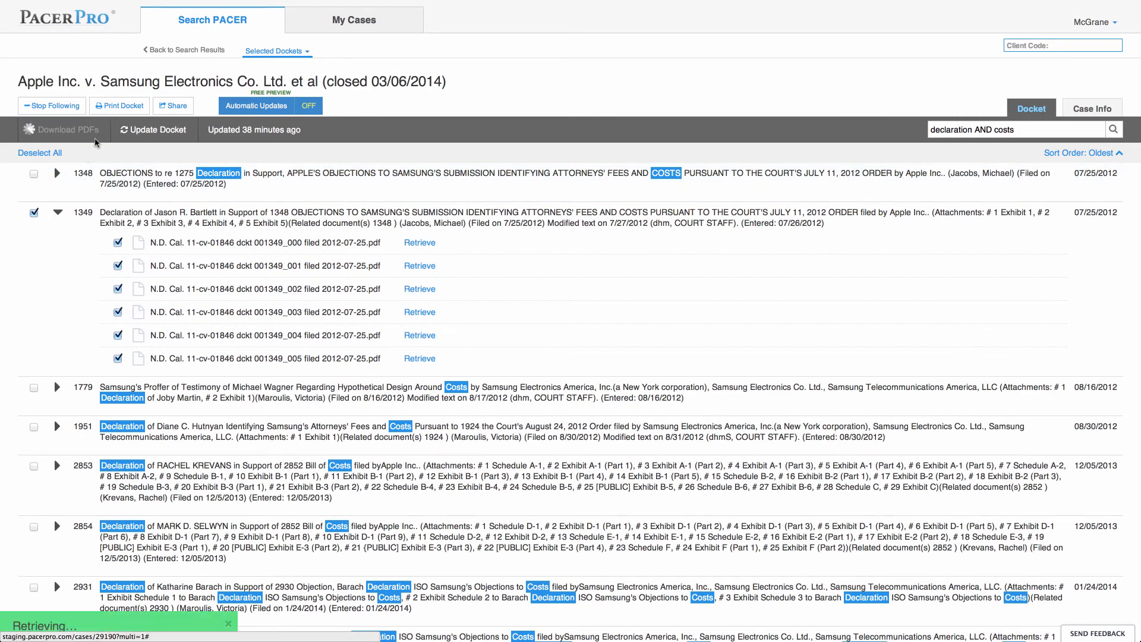
left_click(66, 129)
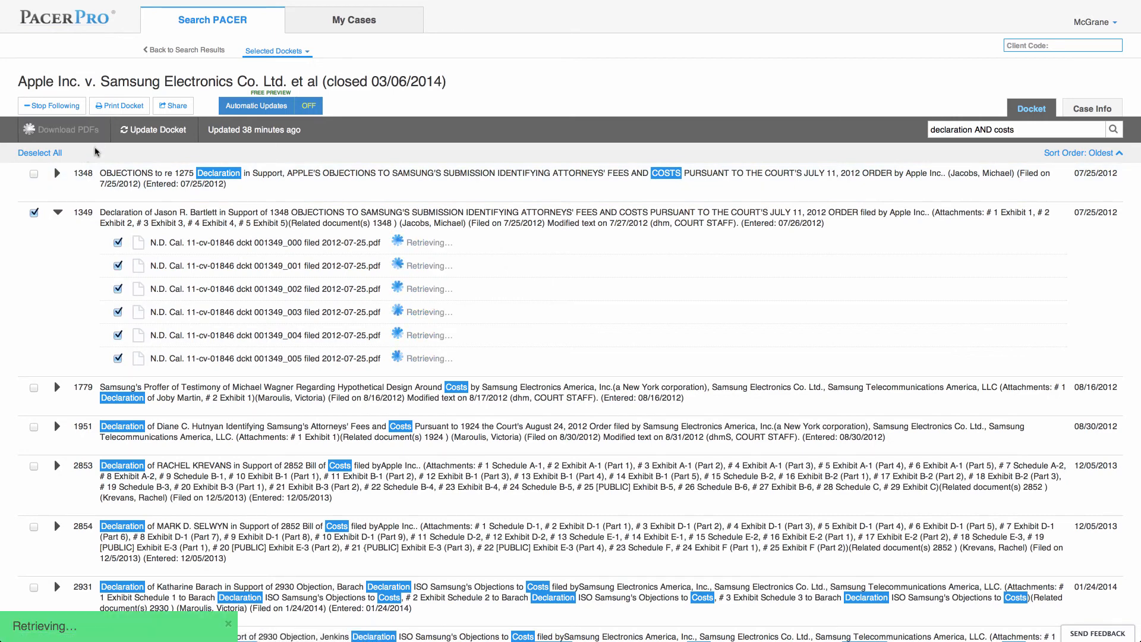